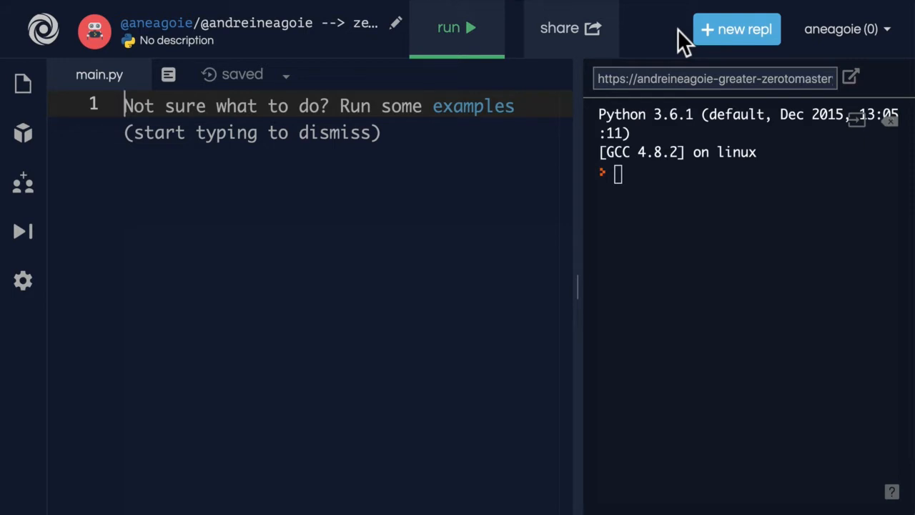
Type None on the first line of main.py and select it
{"action": "type", "text": "None"}
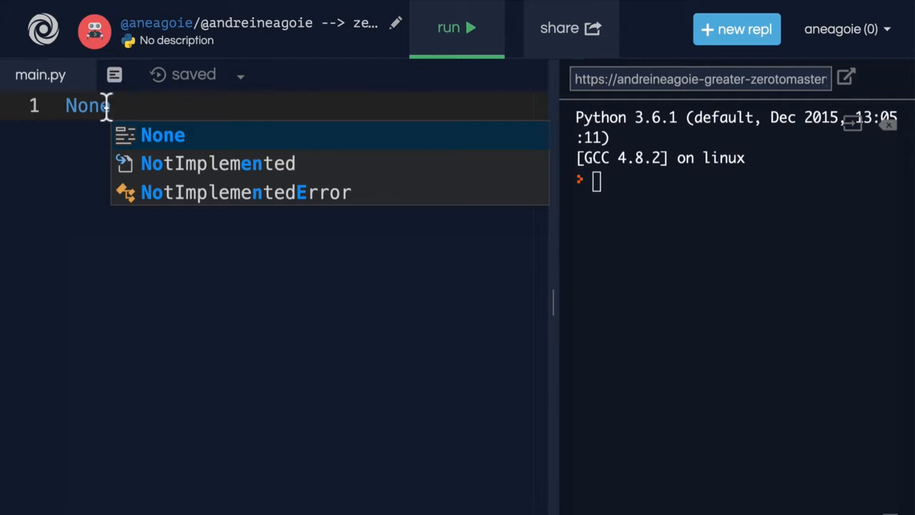
{"action": "double_click", "coordinate": [81, 105]}
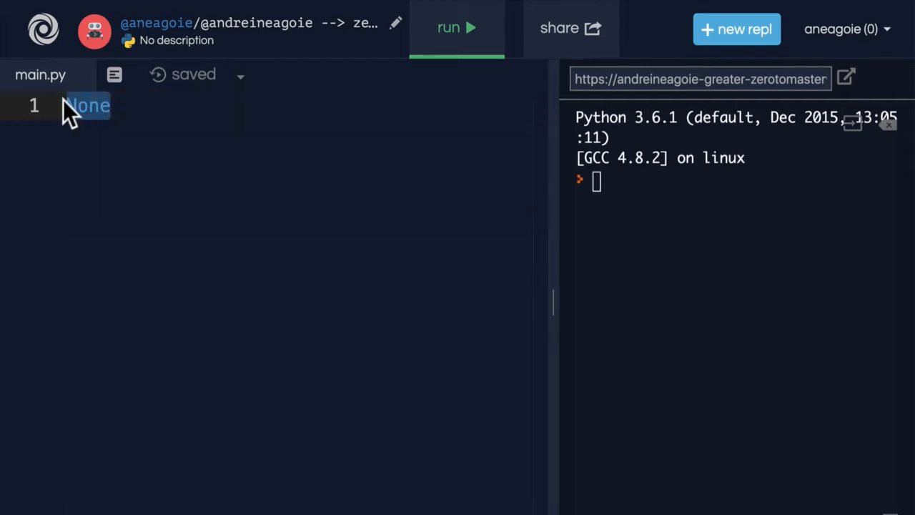
{"action": "mouse_move", "coordinate": [596, 179]}
{"action": "type", "text": "Nu"}
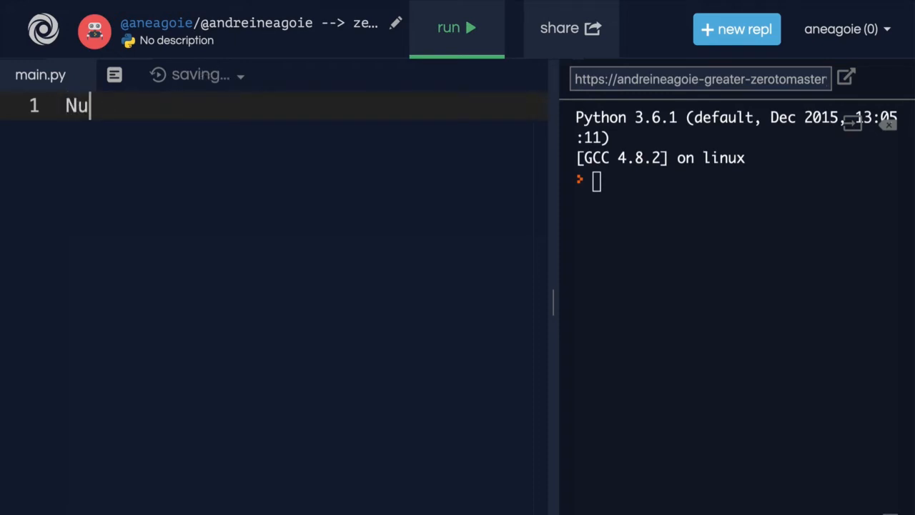
Type 'll' over the selection, then empty main.py
{"action": "type", "text": "ll"}
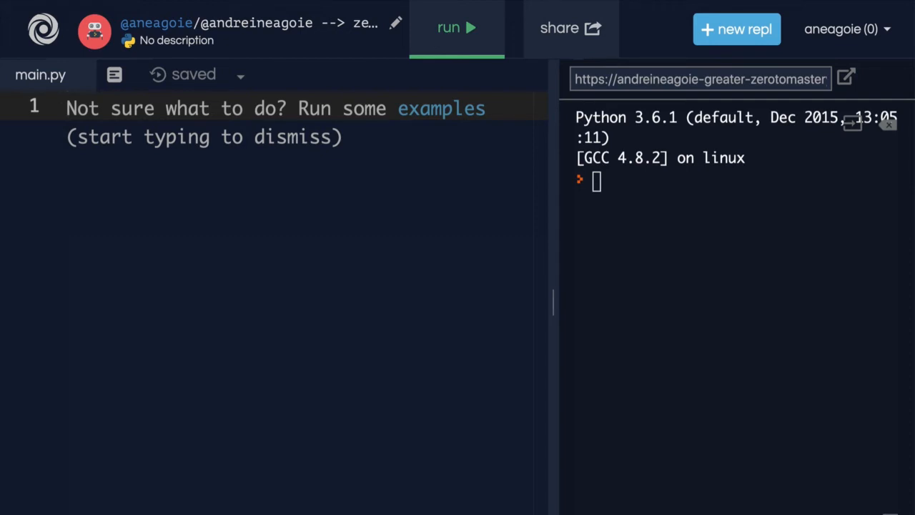
Write 'a = None' on line 1 and rename the variable to weapons
{"action": "type", "text": "a ="}
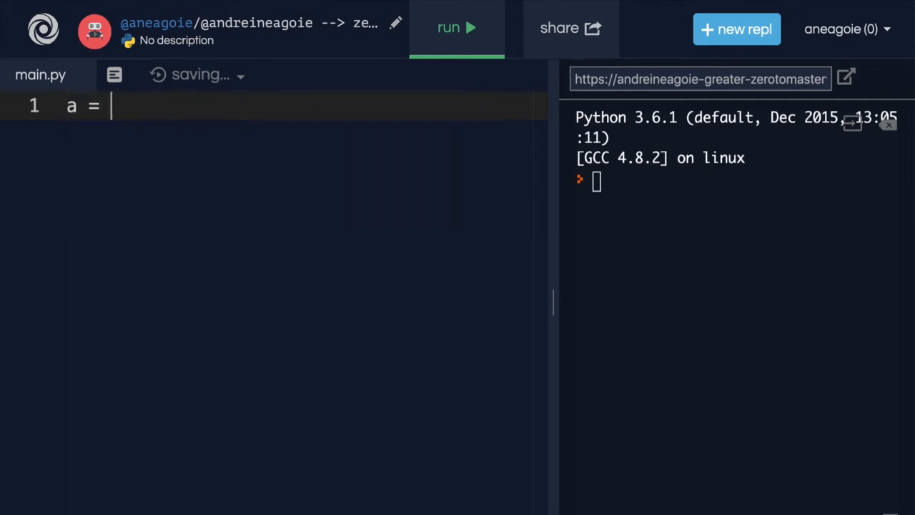
{"action": "type", "text": "None"}
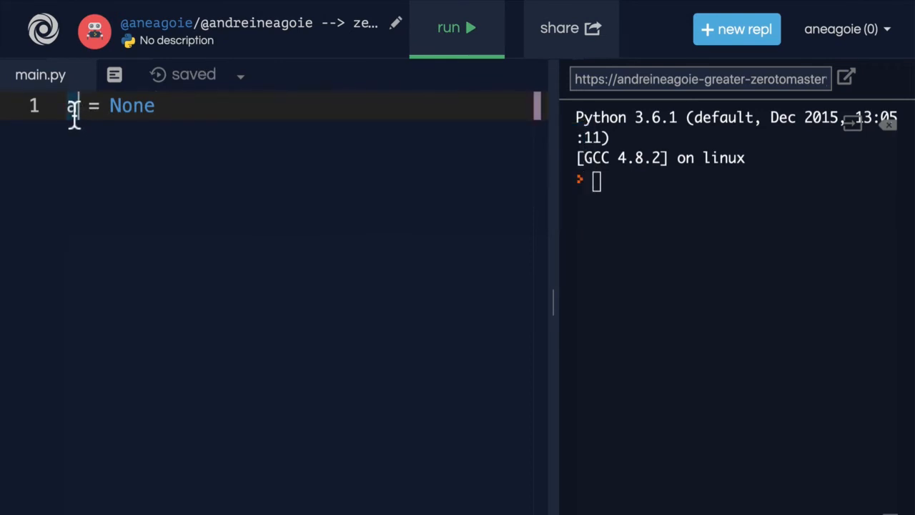
{"action": "type", "text": "weap"}
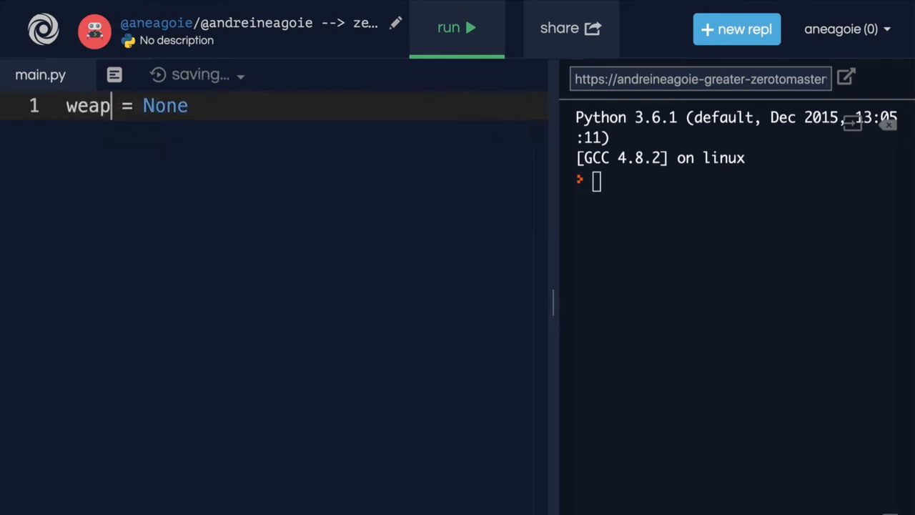
{"action": "type", "text": "ons"}
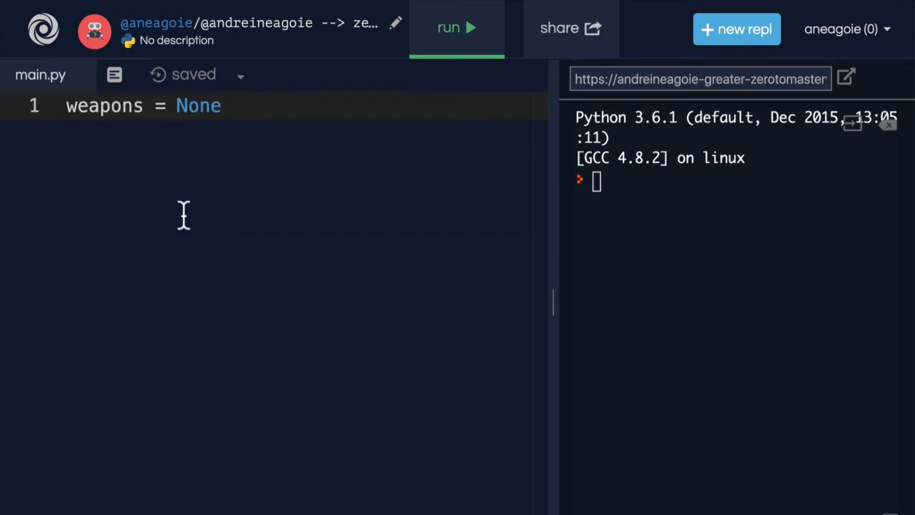
{"action": "mouse_move", "coordinate": [120, 136]}
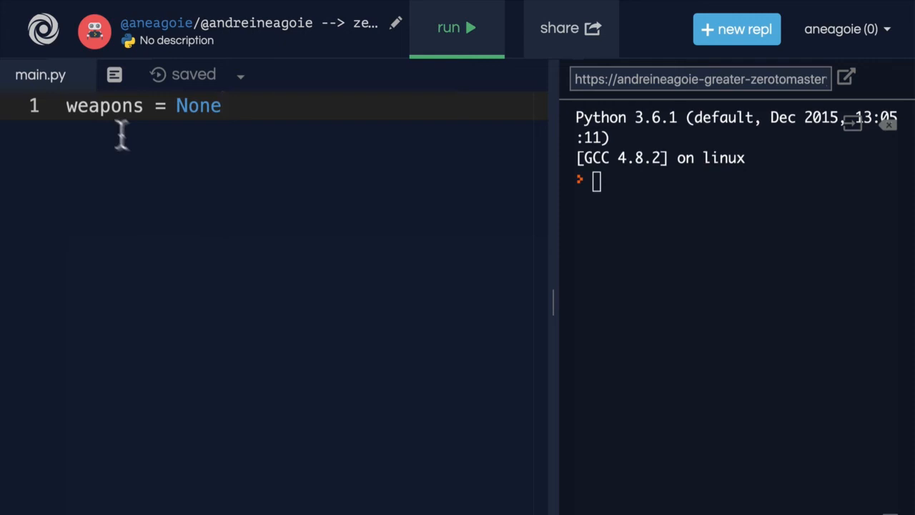
{"action": "double_click", "coordinate": [104, 106]}
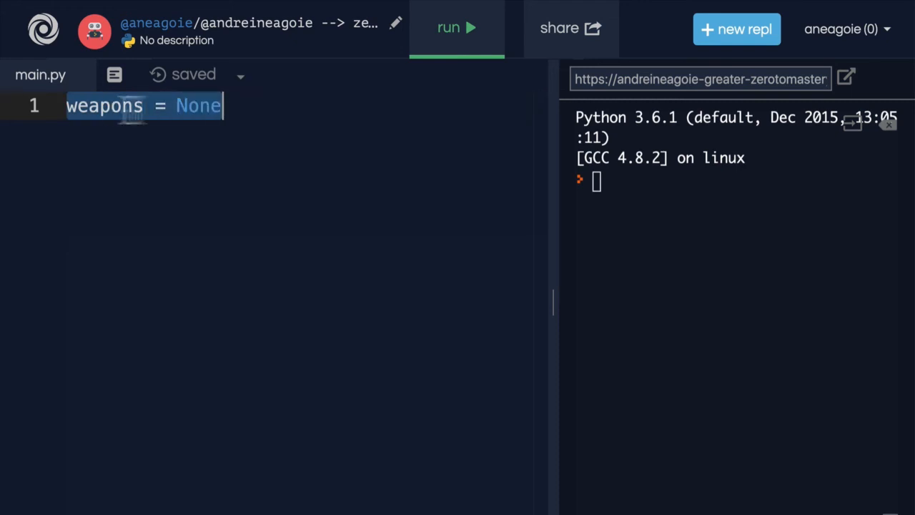
{"action": "double_click", "coordinate": [197, 106]}
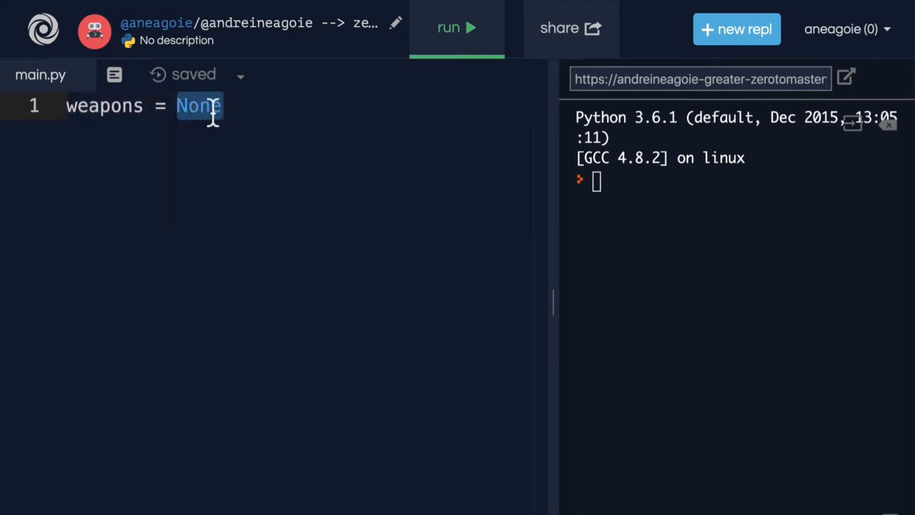
Add print(weapons) on line 2 and run the program, printing None
{"action": "key", "text": "Enter"}
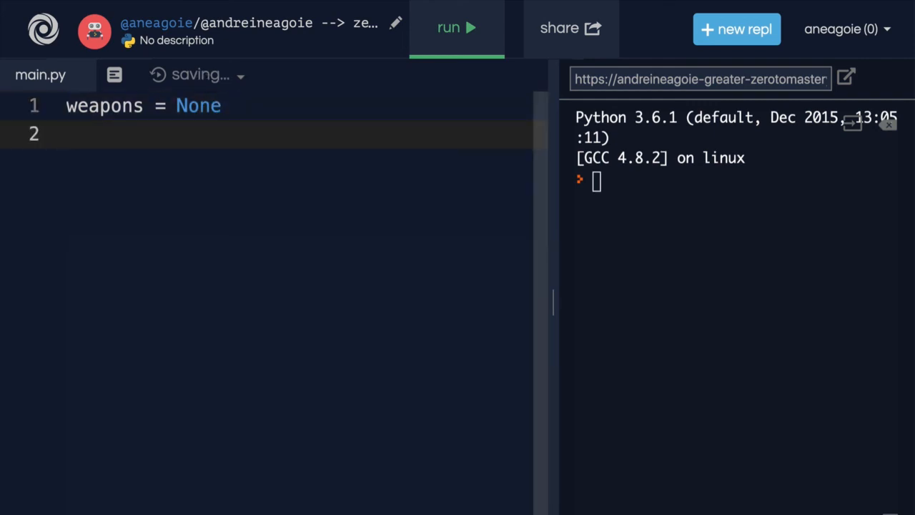
{"action": "type", "text": "print"}
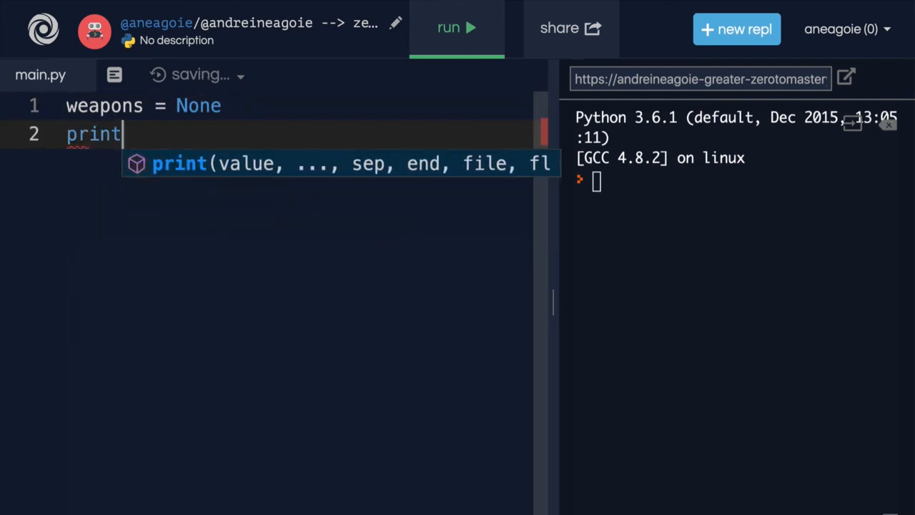
{"action": "type", "text": "(weapons)"}
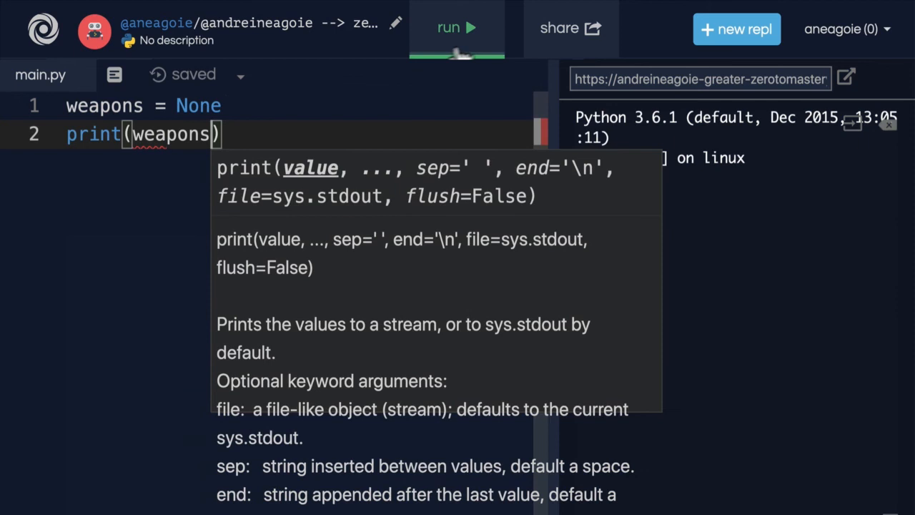
{"action": "left_click", "coordinate": [456, 29]}
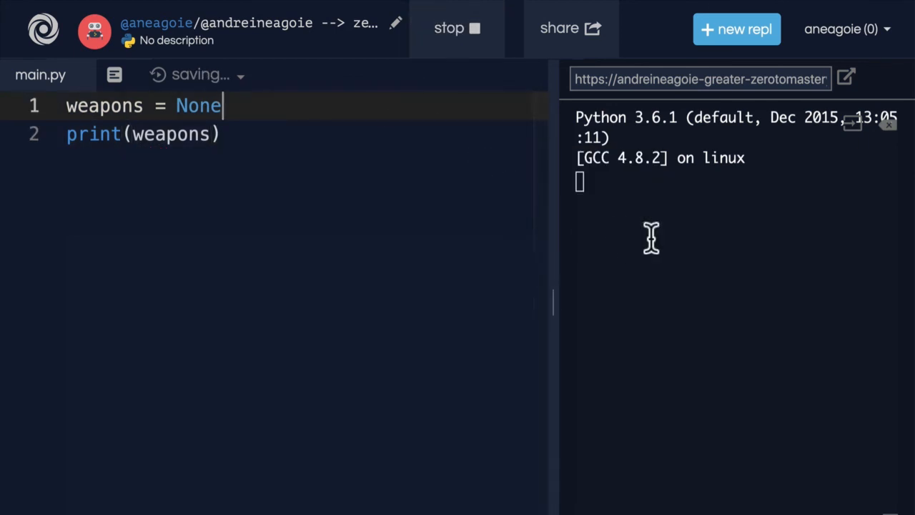
{"action": "left_click", "coordinate": [456, 29]}
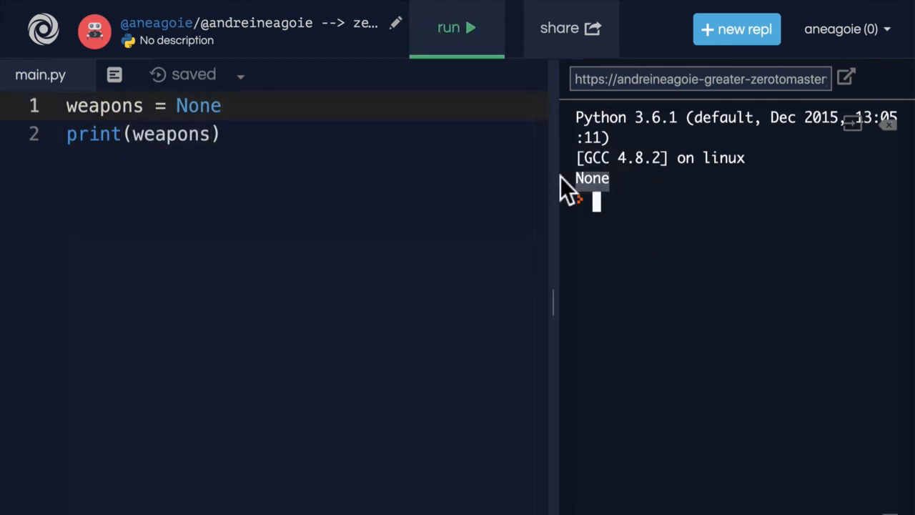